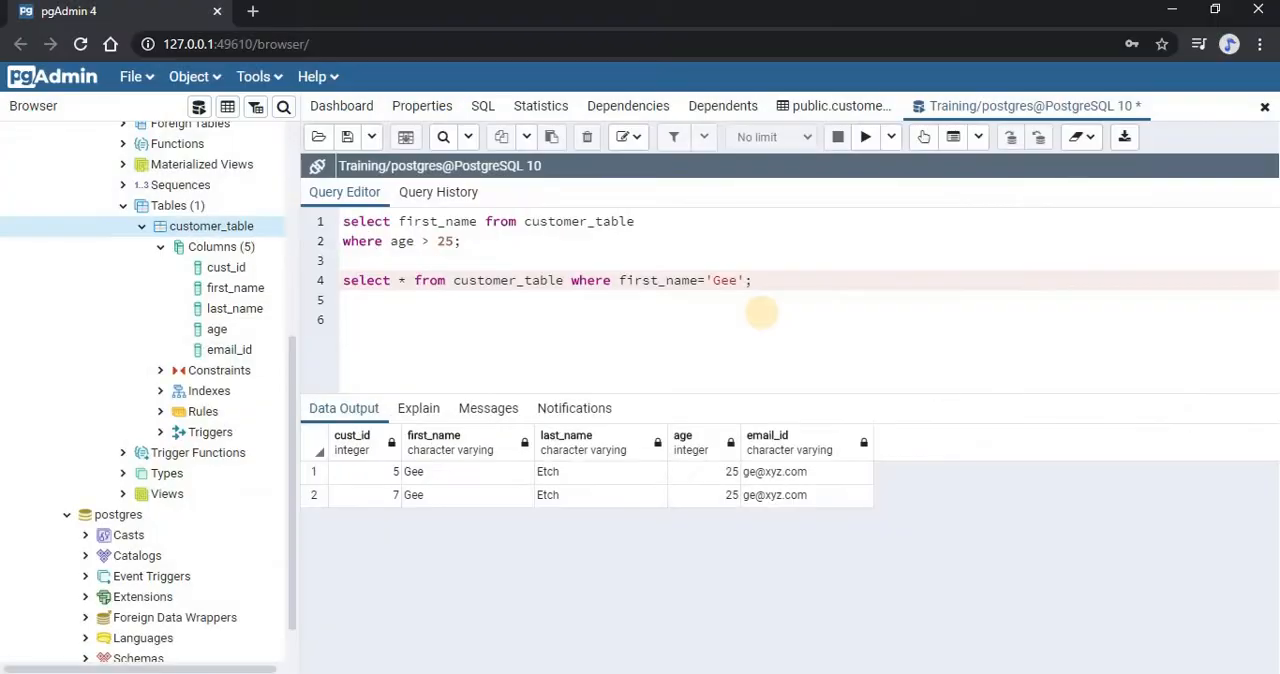
Write 'select first_name,last_name from customer_table where age>20 and age<30;' on line 6
type("select f")
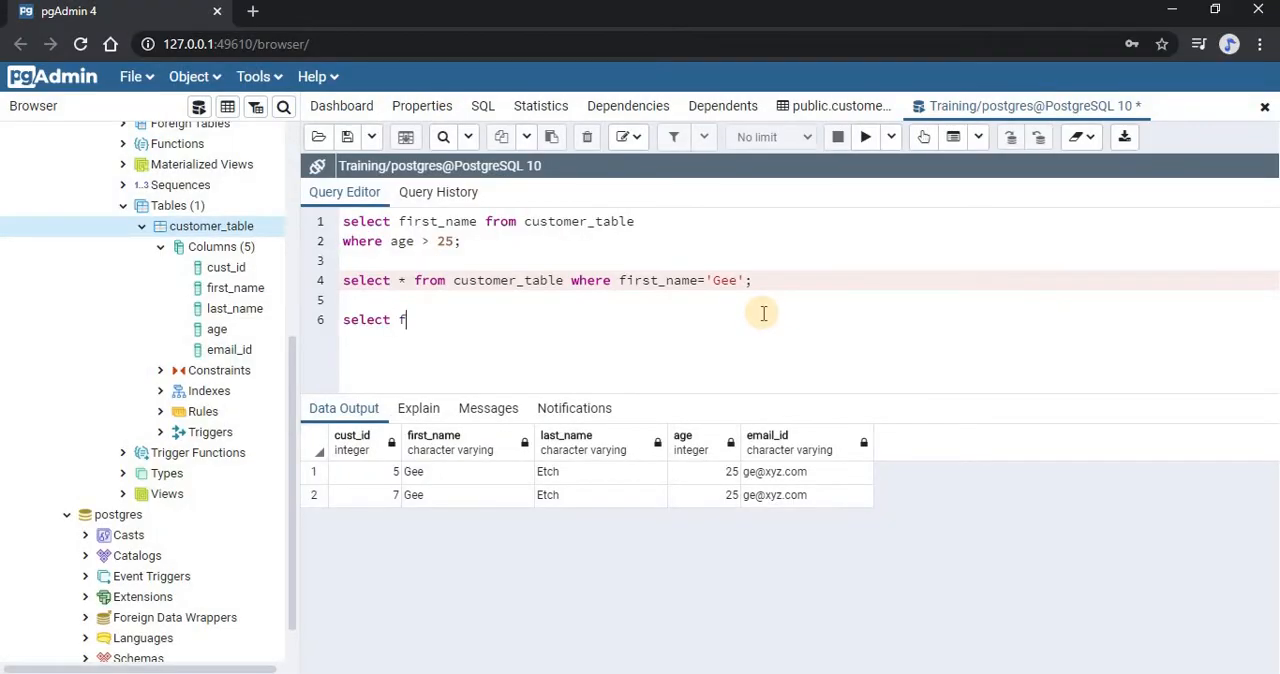
type("irst_name,")
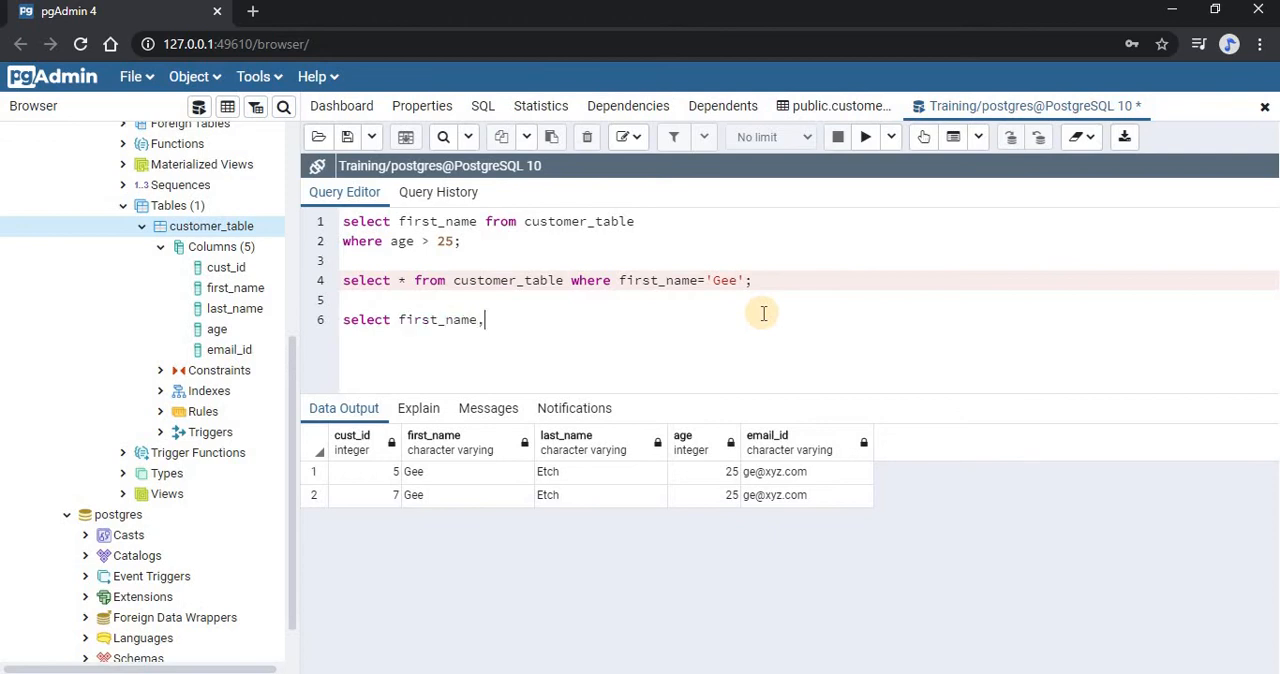
type("last_n")
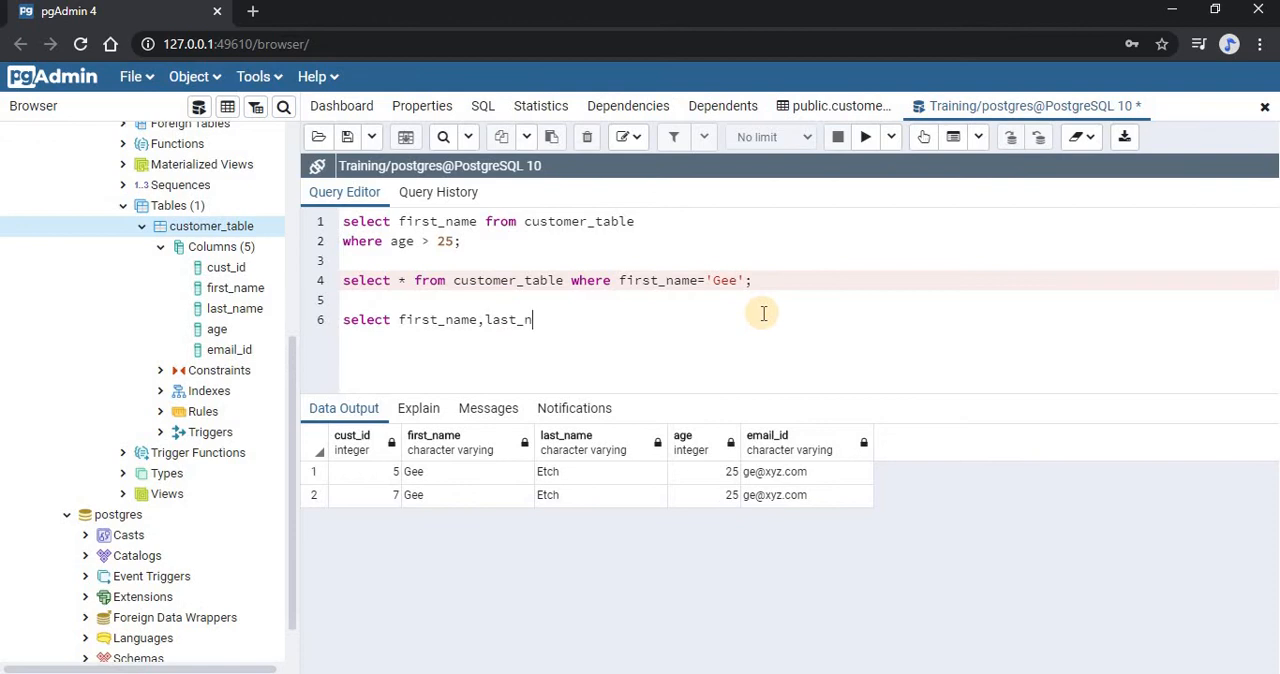
type("ame")
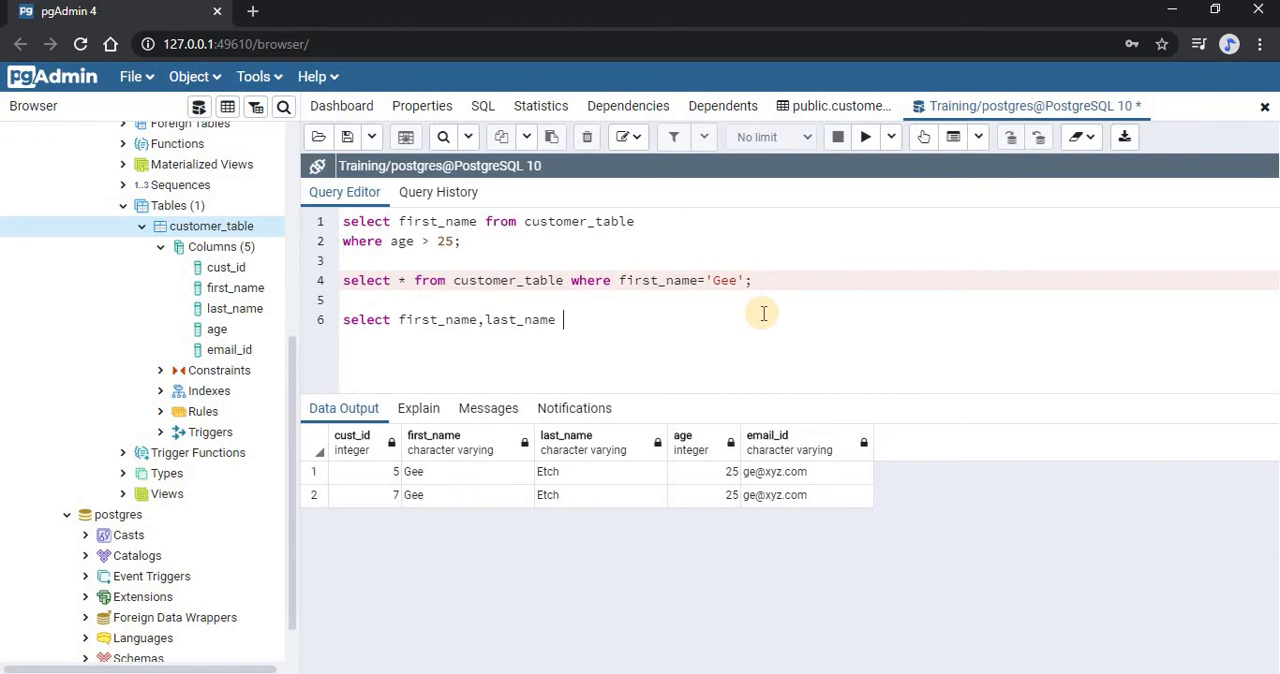
type("from cust")
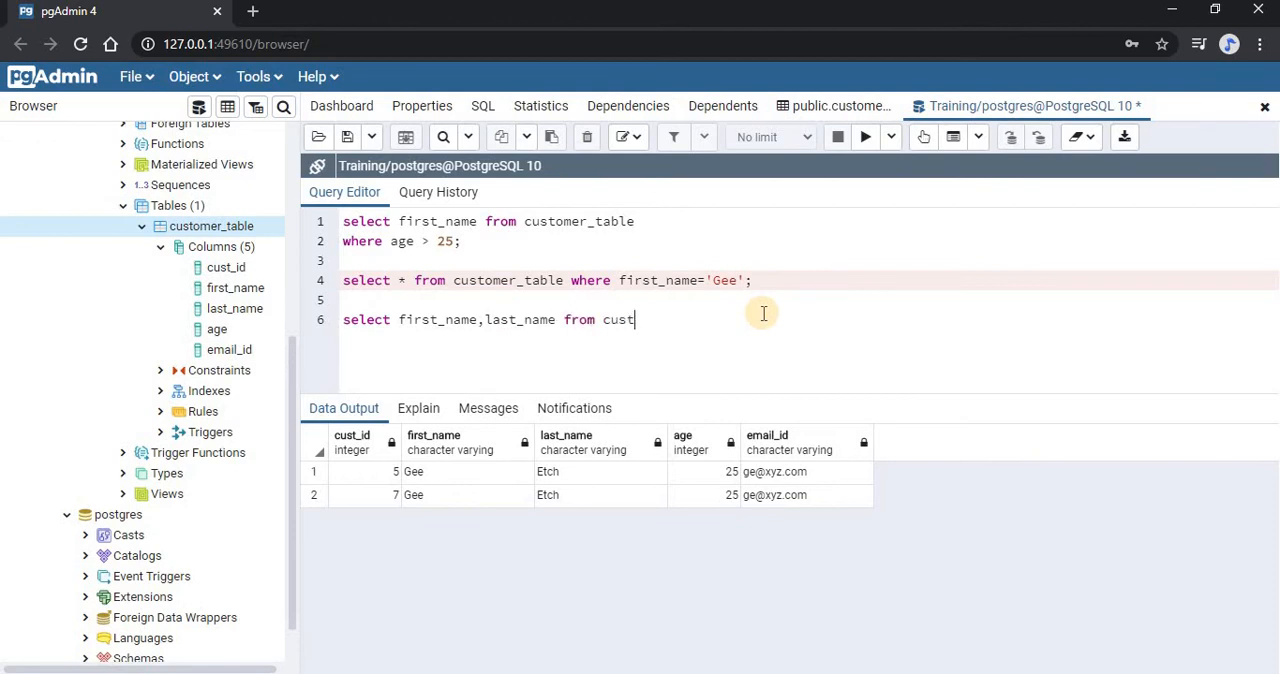
type("omer_tabl")
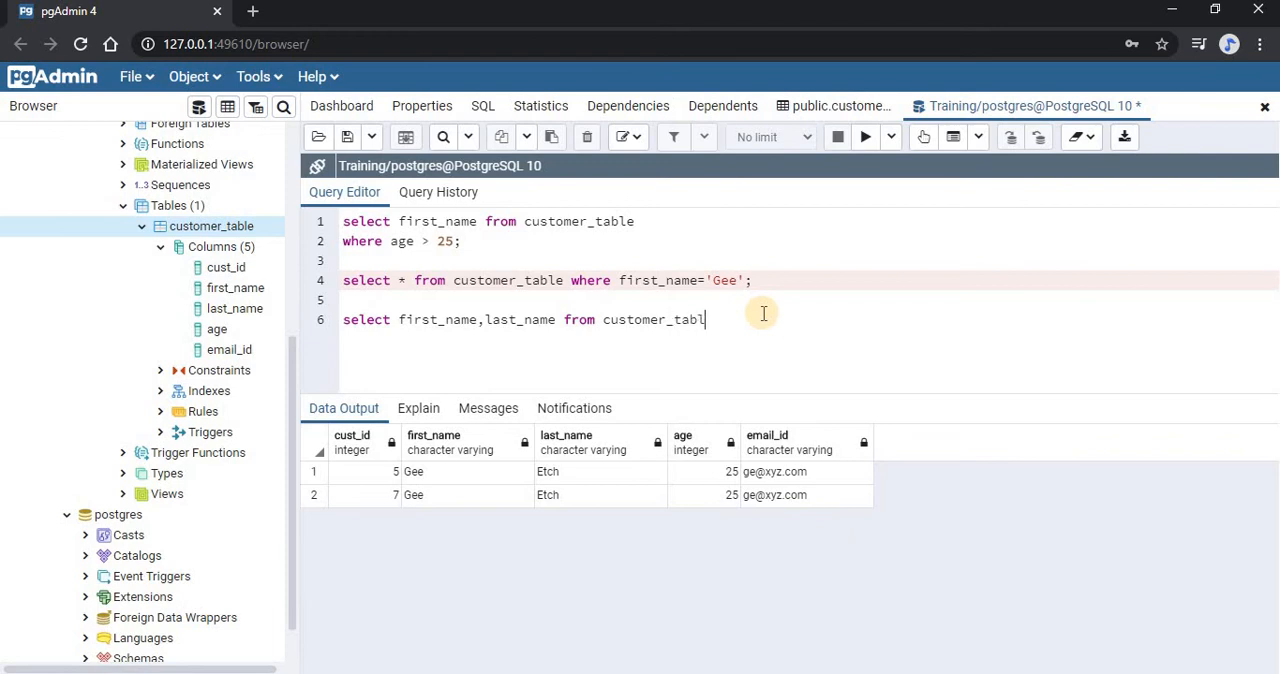
type("where age")
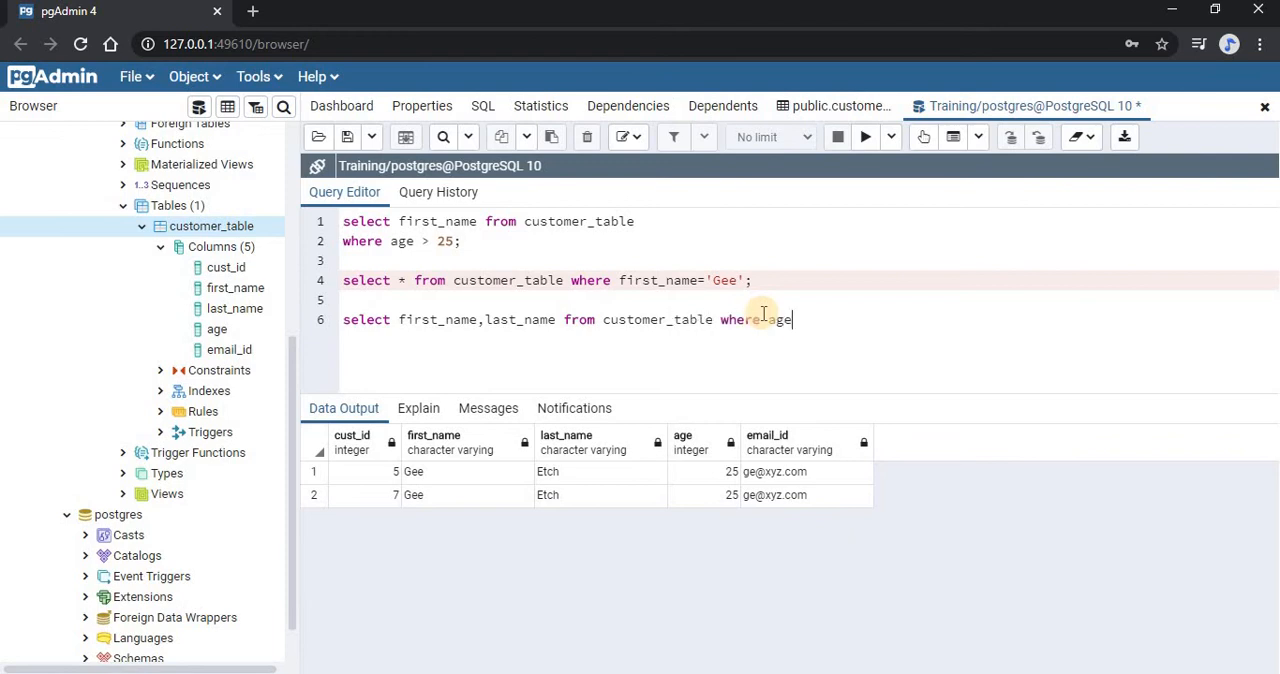
type(">")
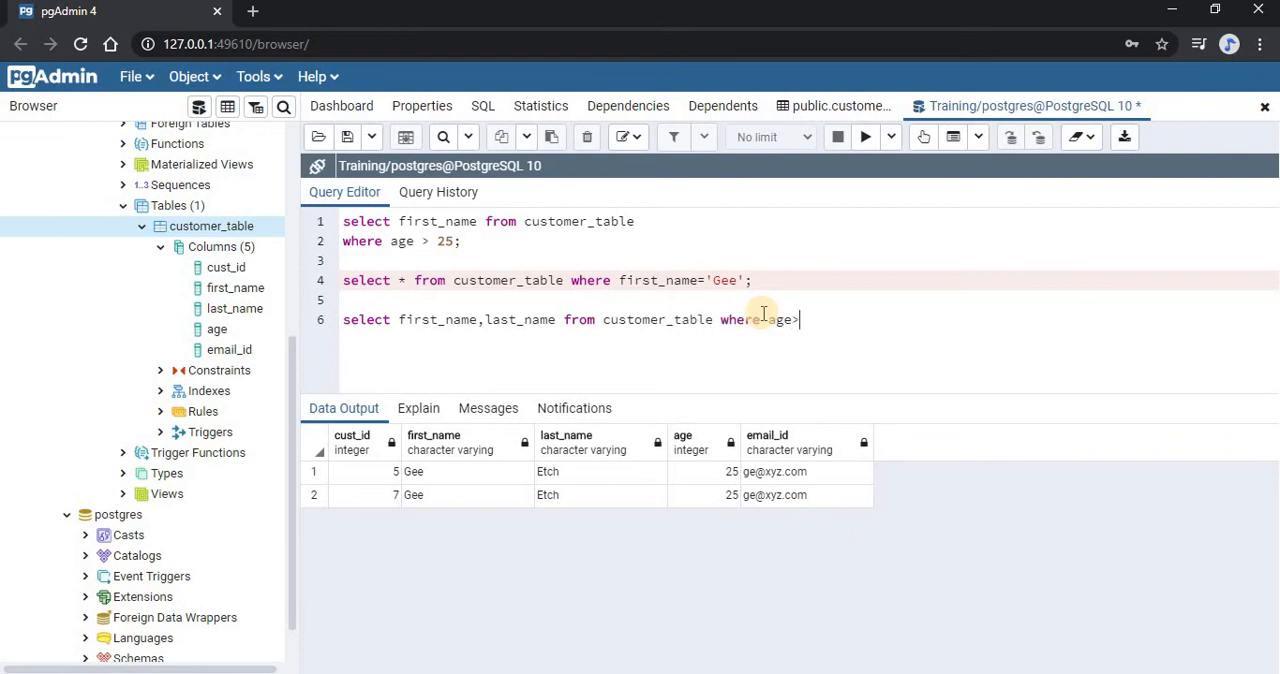
type("20 and")
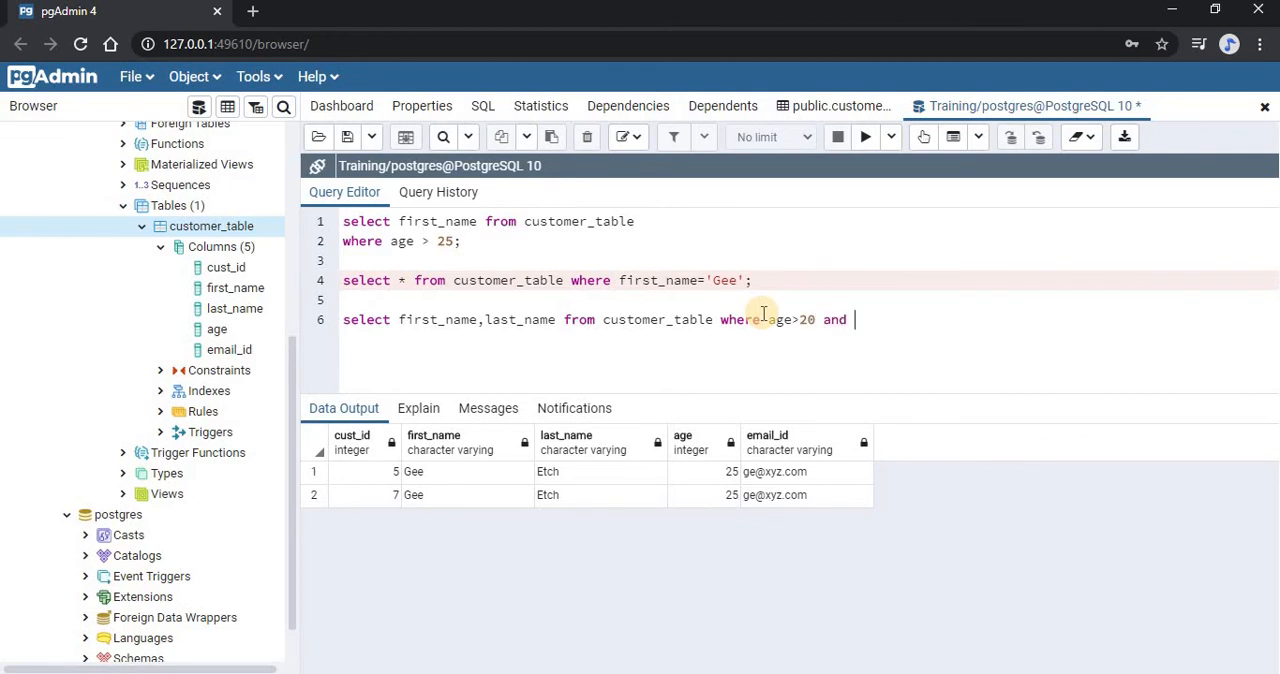
type("age<30")
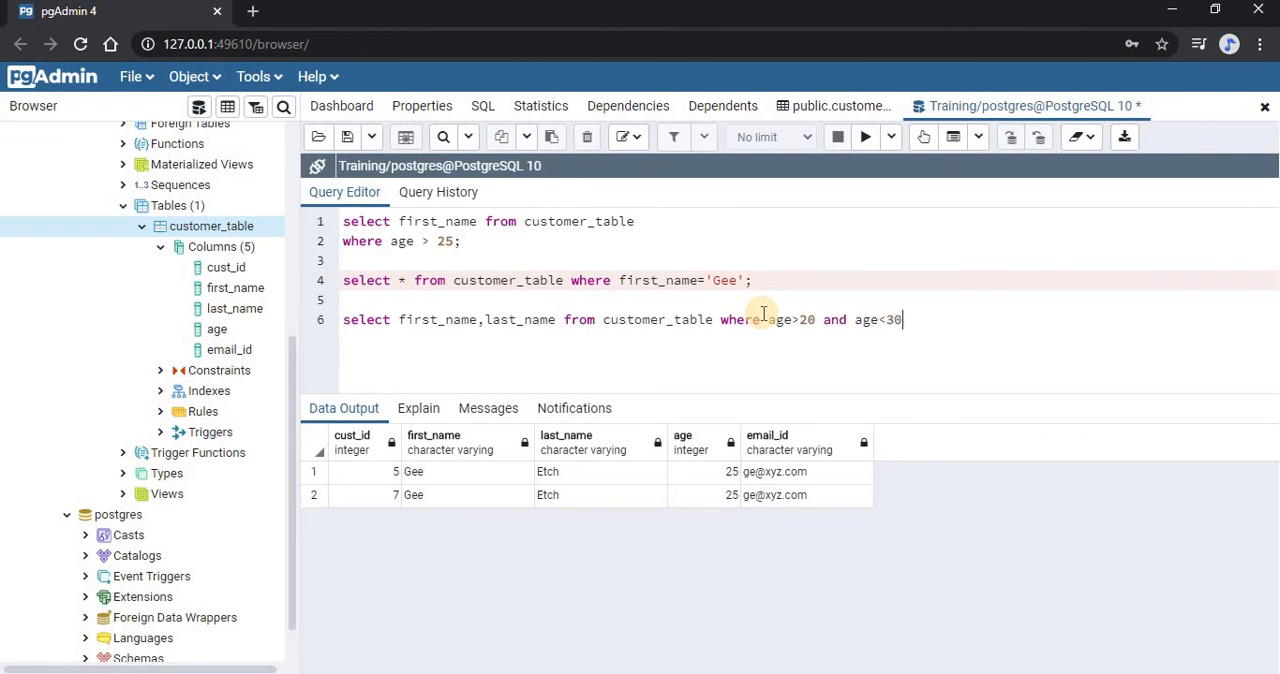
type(";")
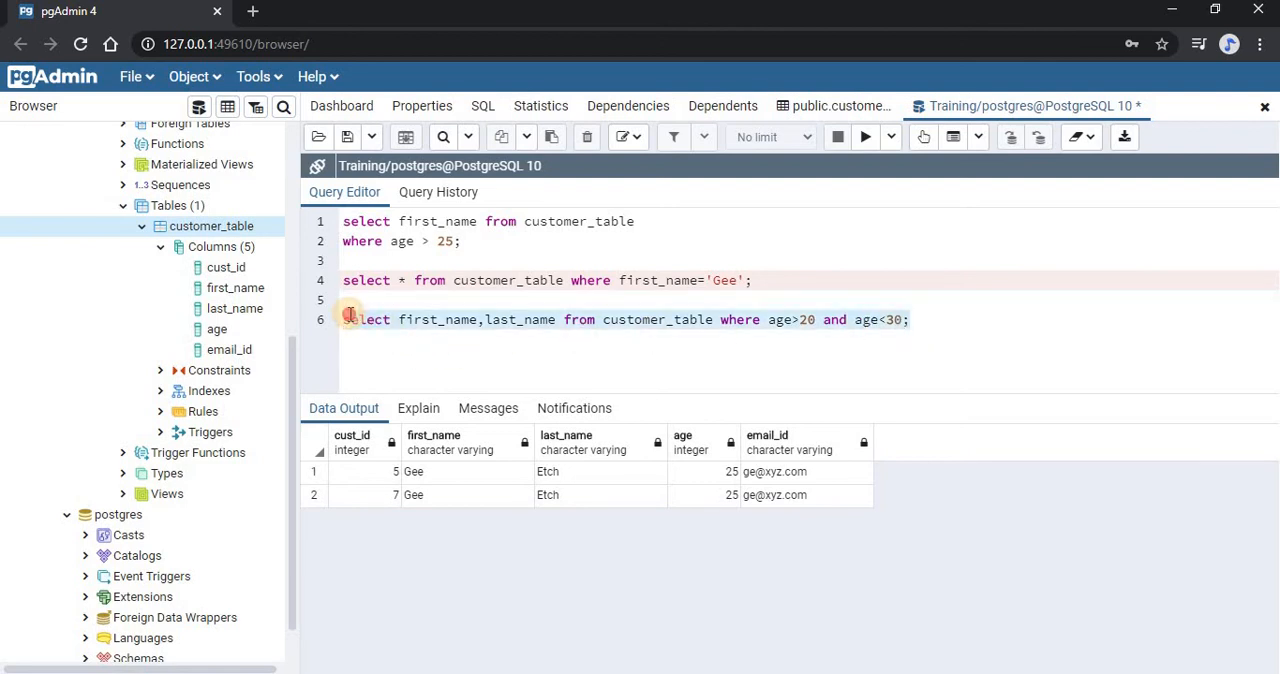
Execute the age-range query so the output shows five first_name/last_name rows
left_click(864, 136)
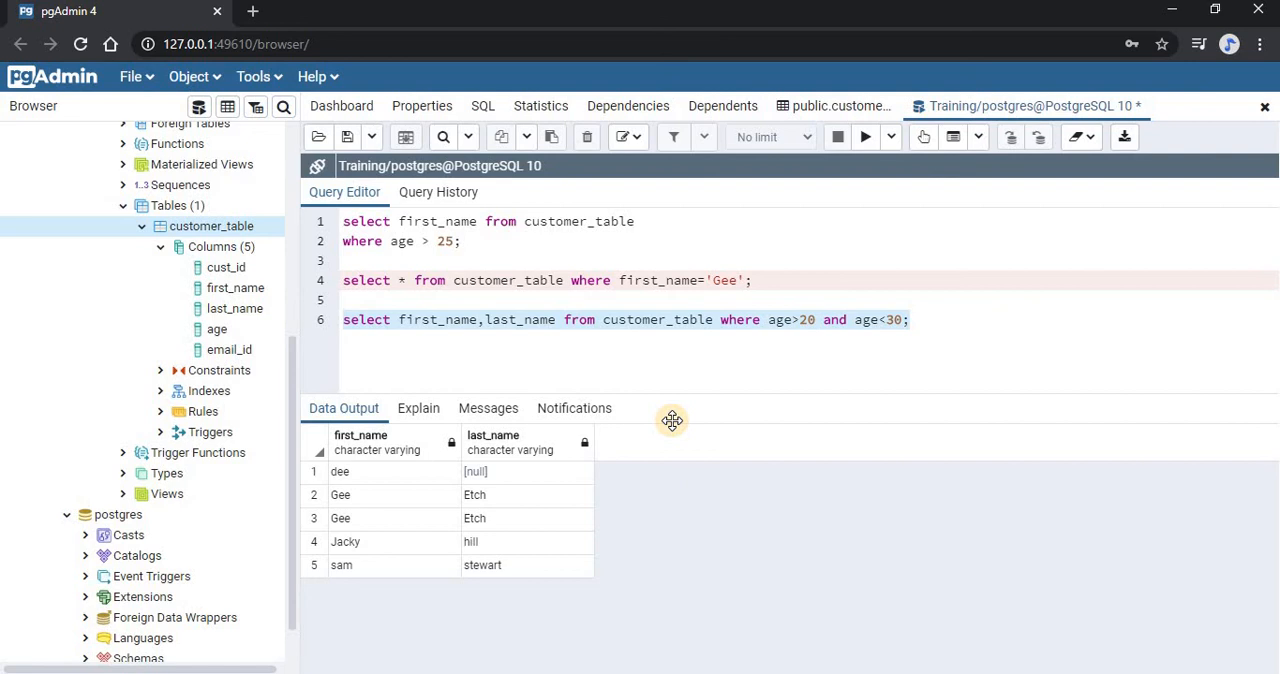
mouse_move(698, 320)
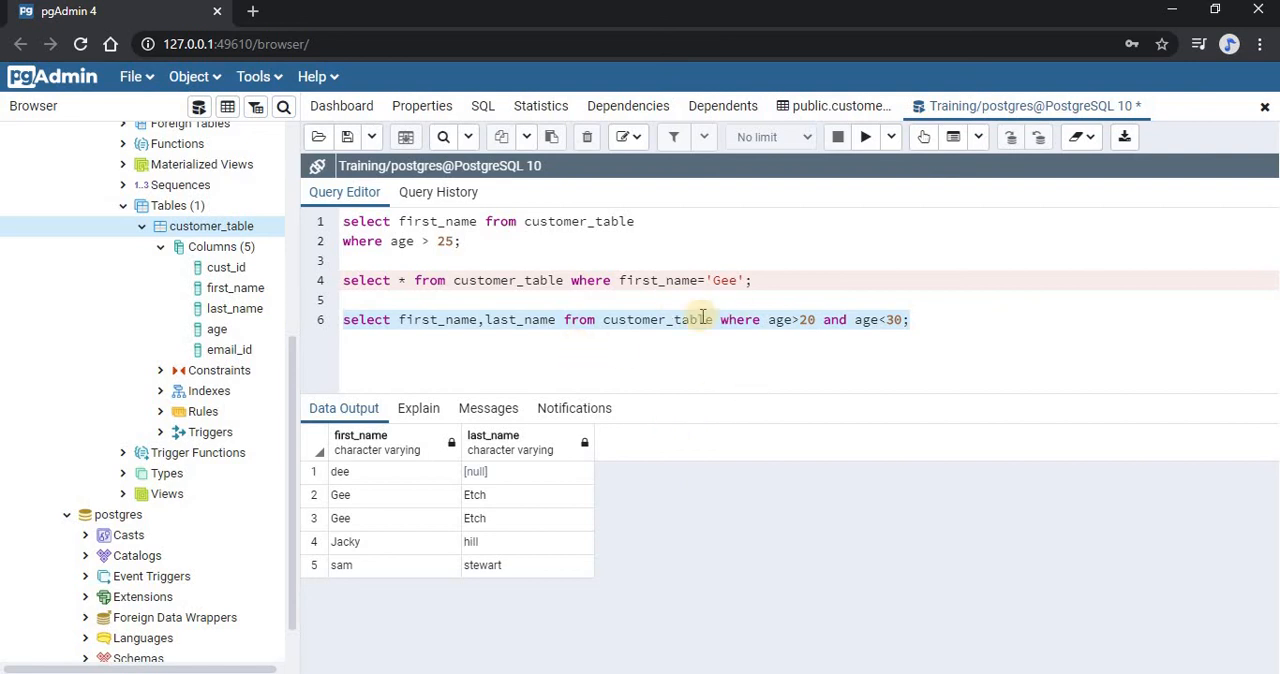